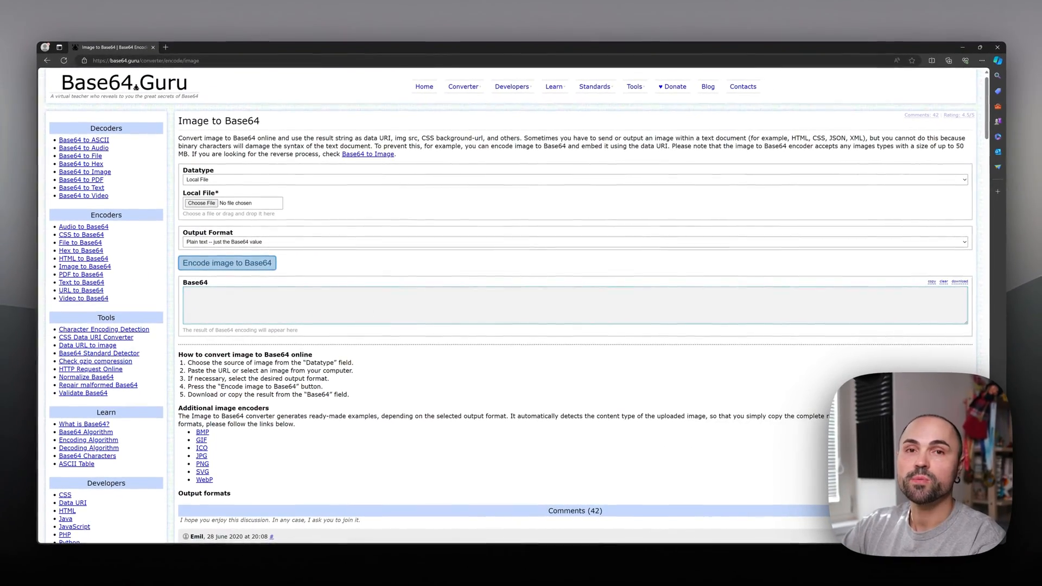
# Encode the Bibi - HiRes.jpg image to Base64 on Base64.Guru
pyautogui.click(227, 263)
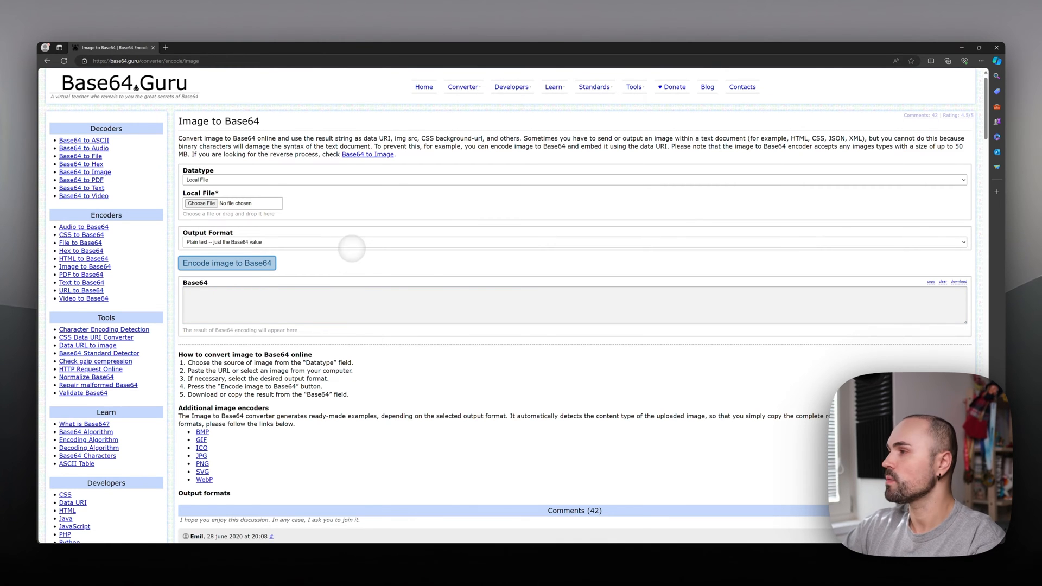
pyautogui.click(201, 202)
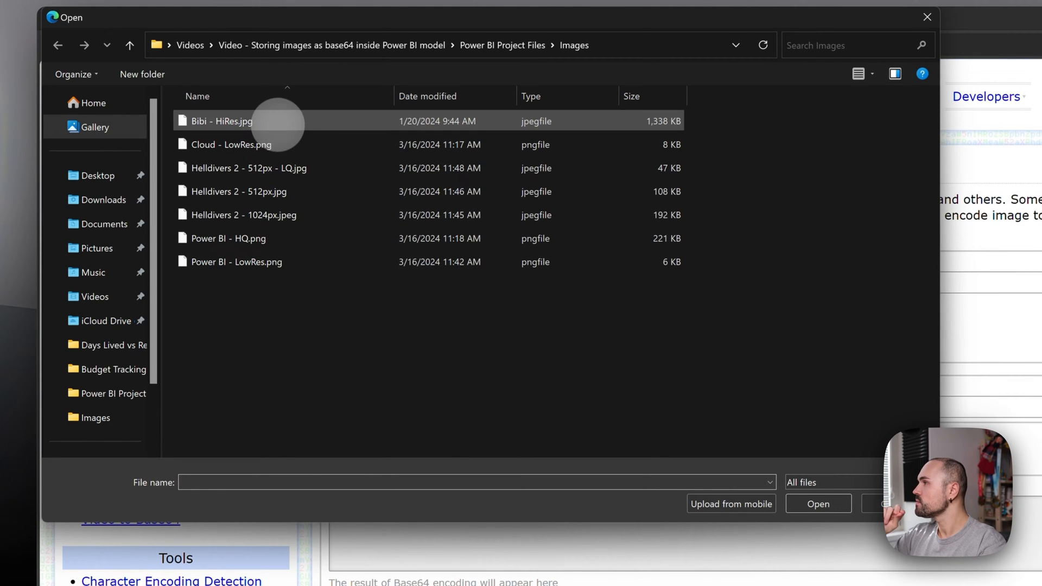
pyautogui.click(817, 503)
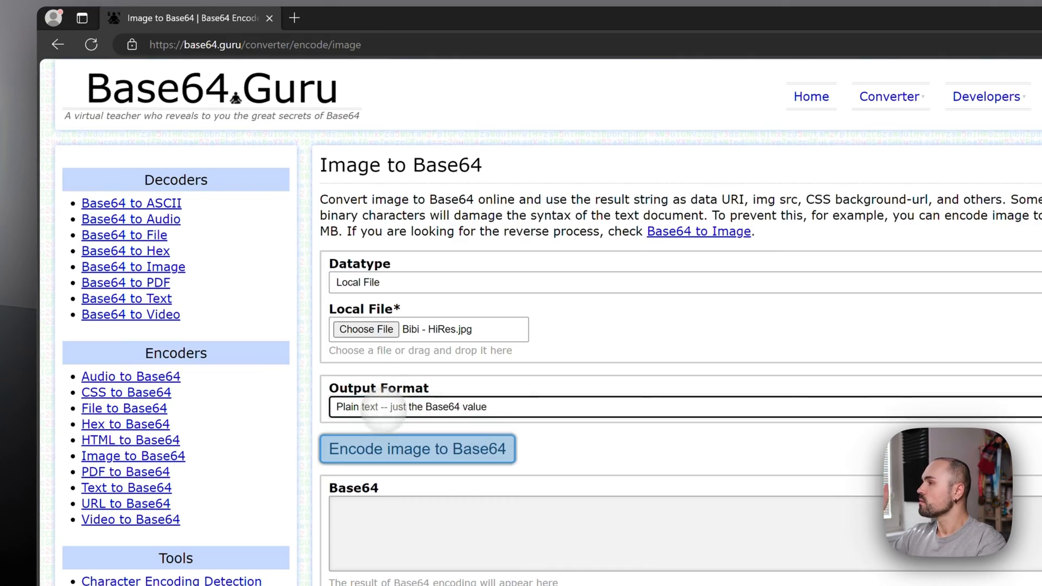
pyautogui.scroll(-3)
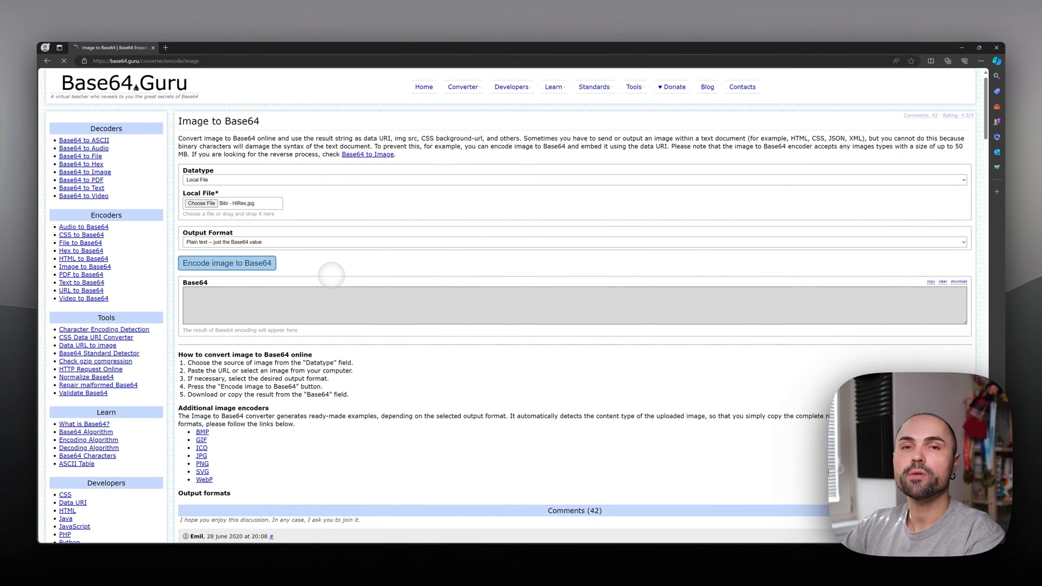
pyautogui.click(227, 262)
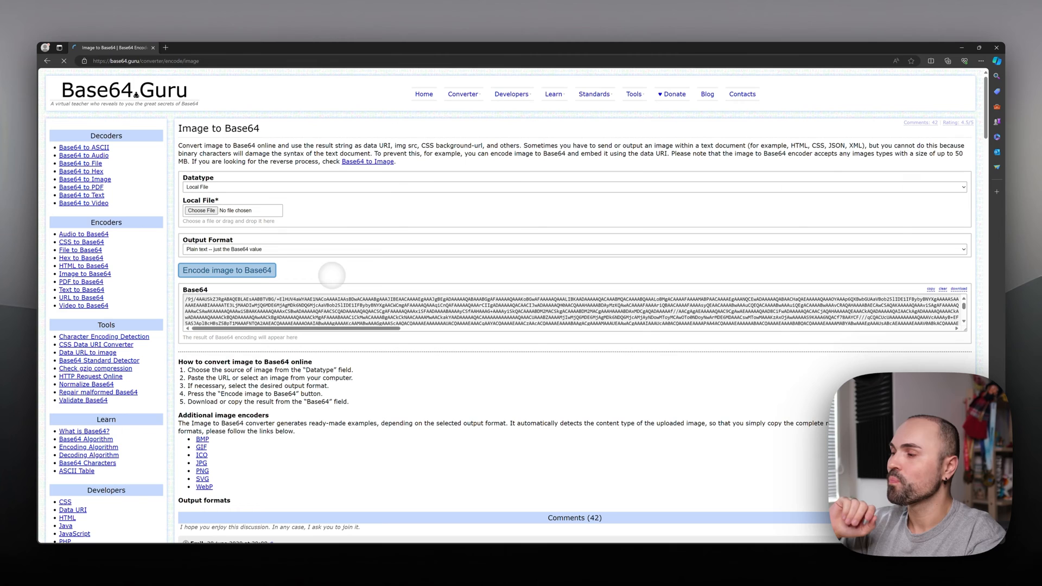
pyautogui.moveTo(305, 444)
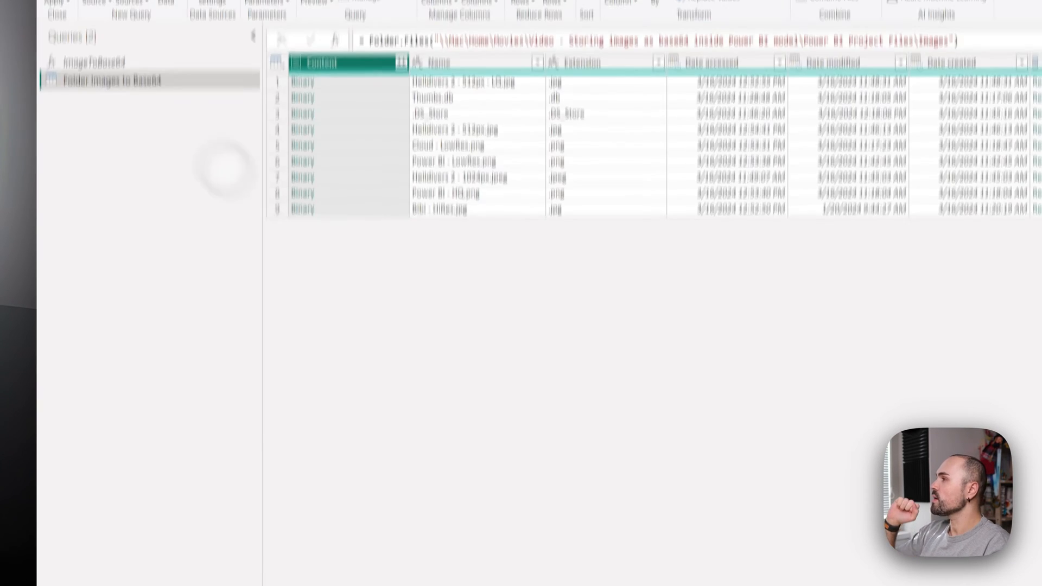
# Review the ImageToBase64 function's M code in Advanced Editor, then cancel without changes
pyautogui.click(94, 184)
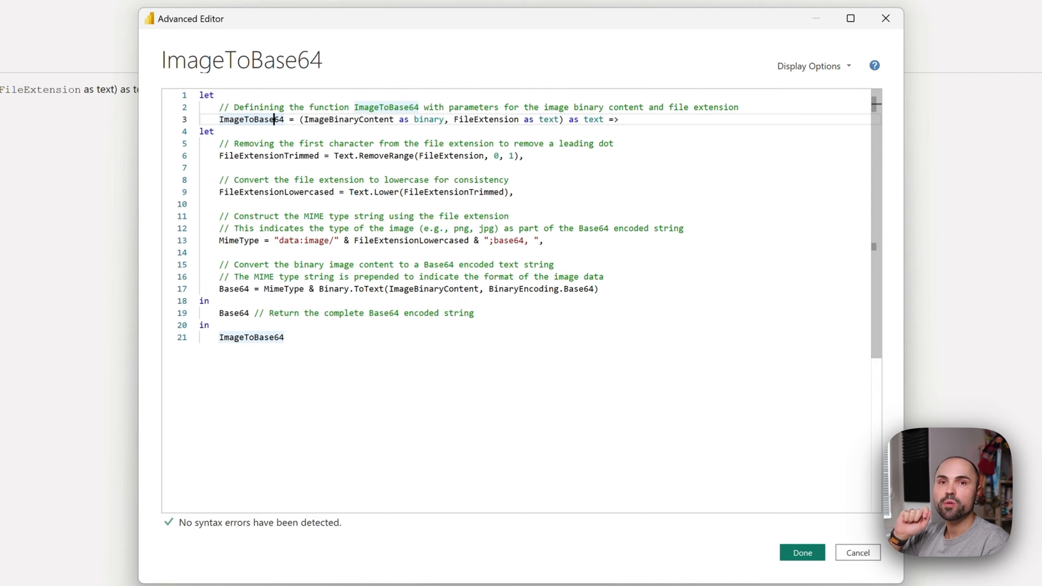
pyautogui.click(849, 18)
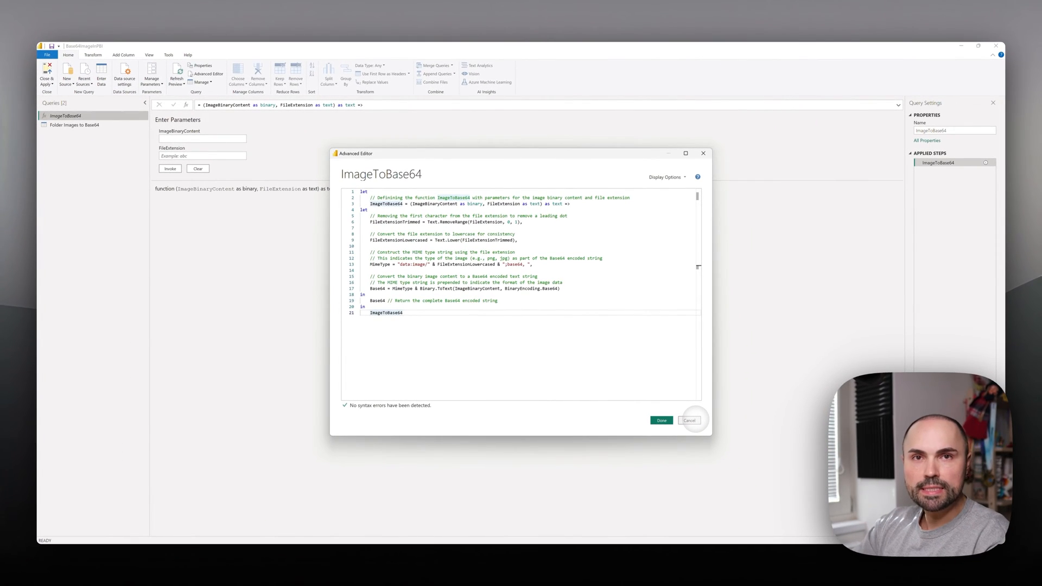
pyautogui.click(690, 420)
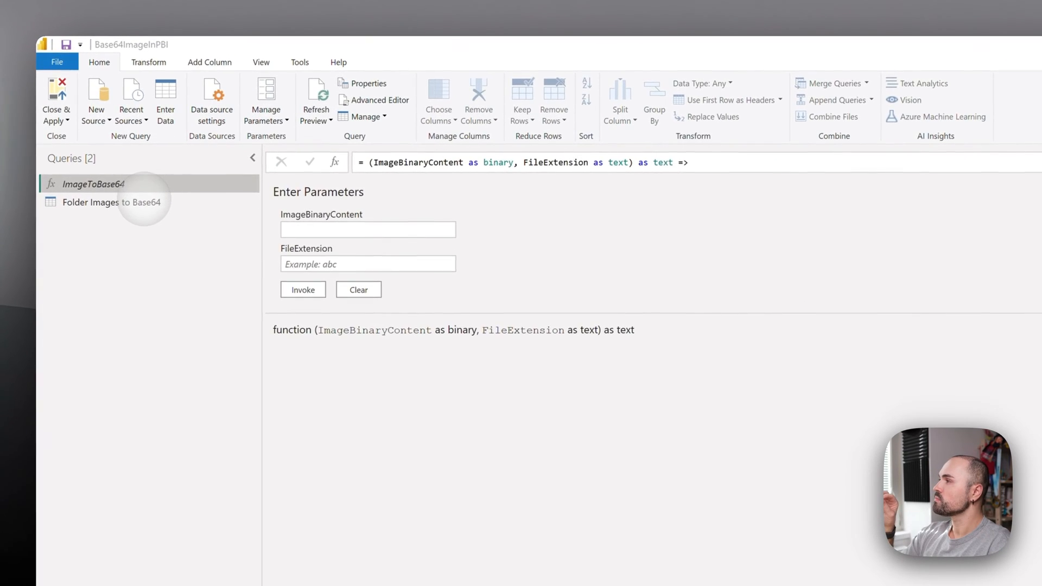
# Inspect the Folder Images to Base64 query's Source step and the Folder data source option
pyautogui.click(110, 201)
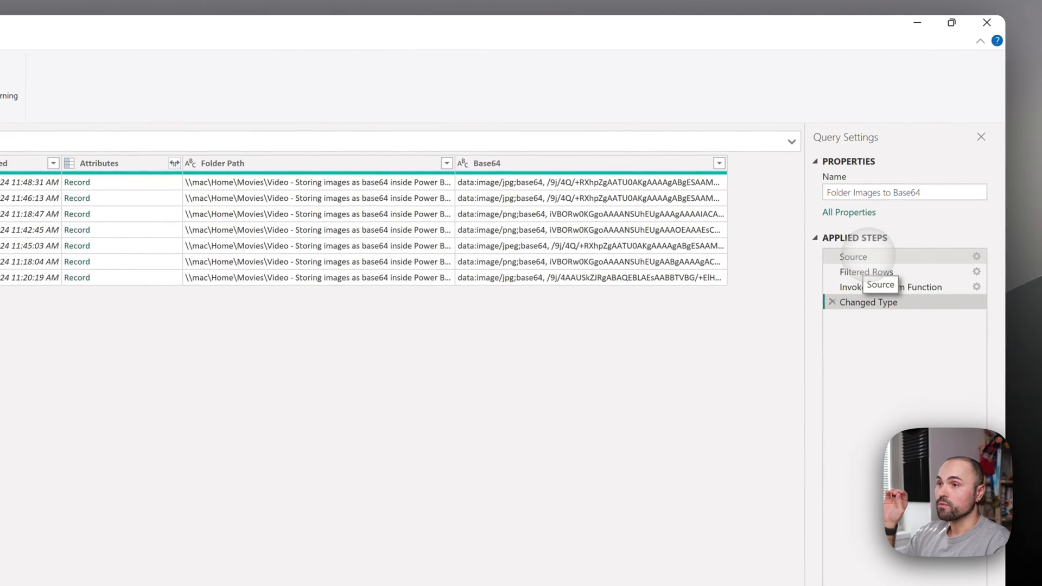
pyautogui.click(853, 257)
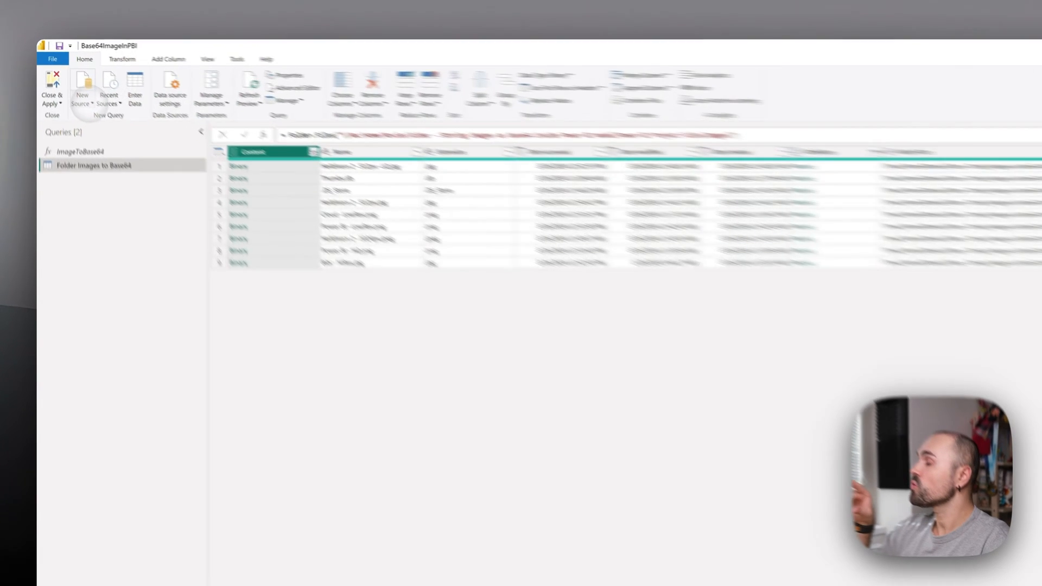
pyautogui.click(97, 100)
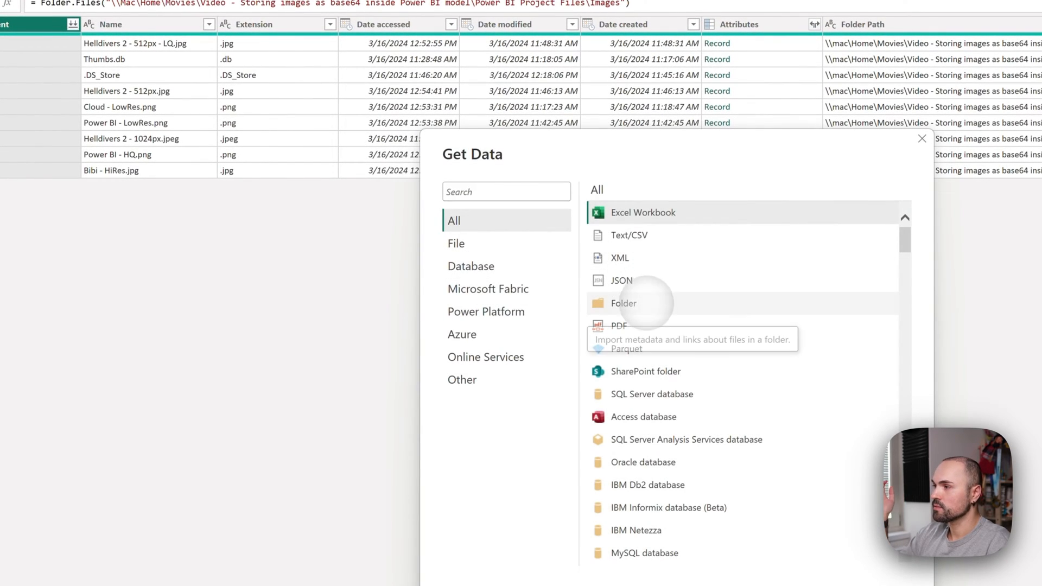
pyautogui.click(623, 303)
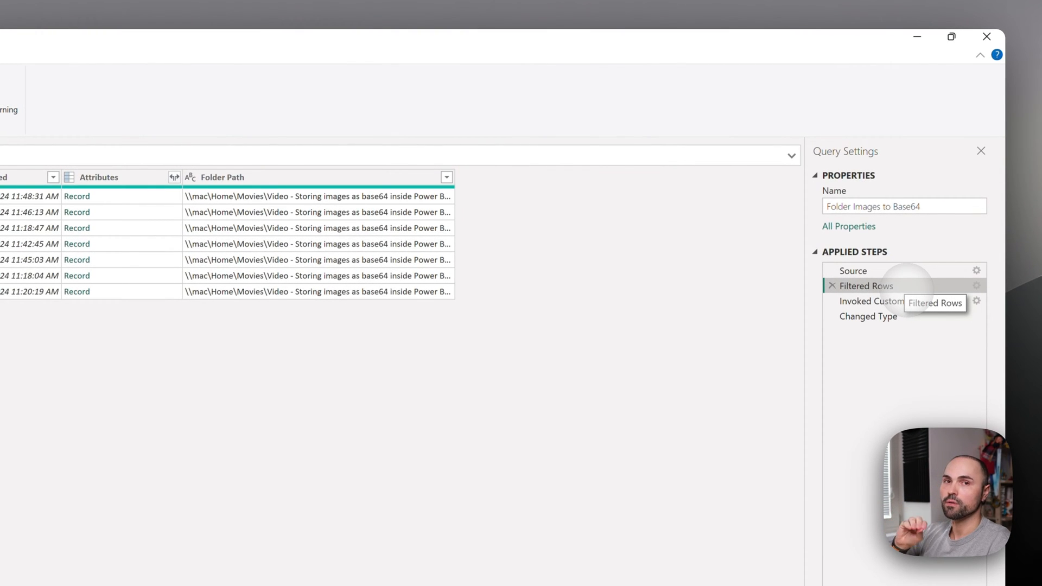
pyautogui.moveTo(890, 302)
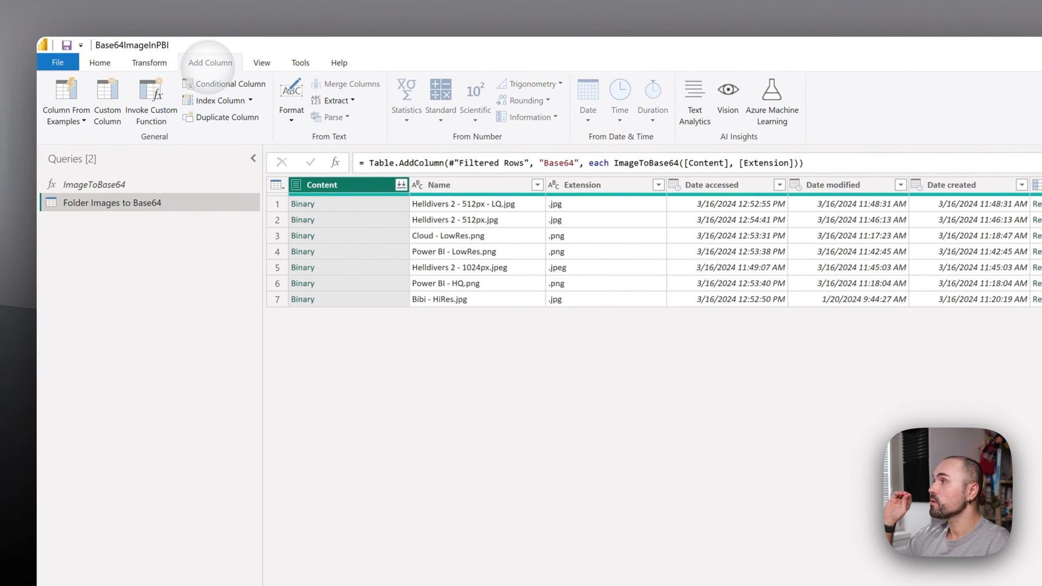
pyautogui.moveTo(150, 103)
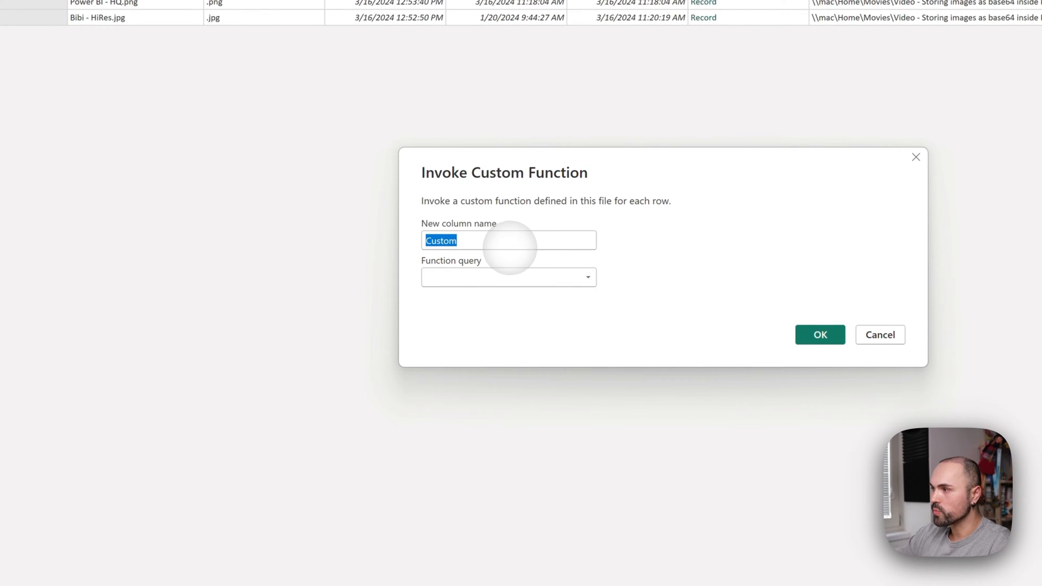
# Invoke ImageToBase64 with Content and the Extension column, then delete the redundant step
pyautogui.click(587, 277)
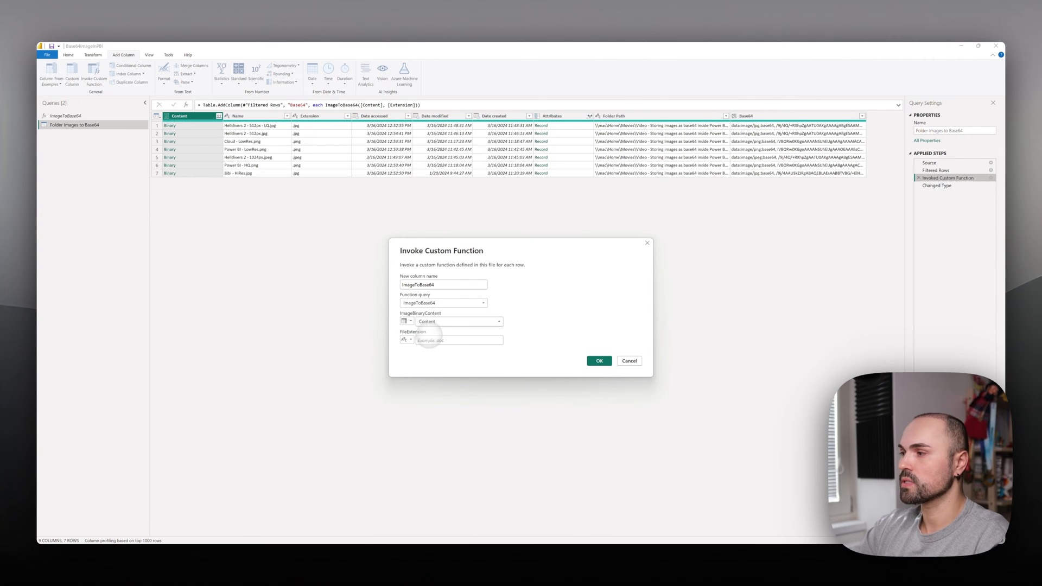
pyautogui.click(406, 340)
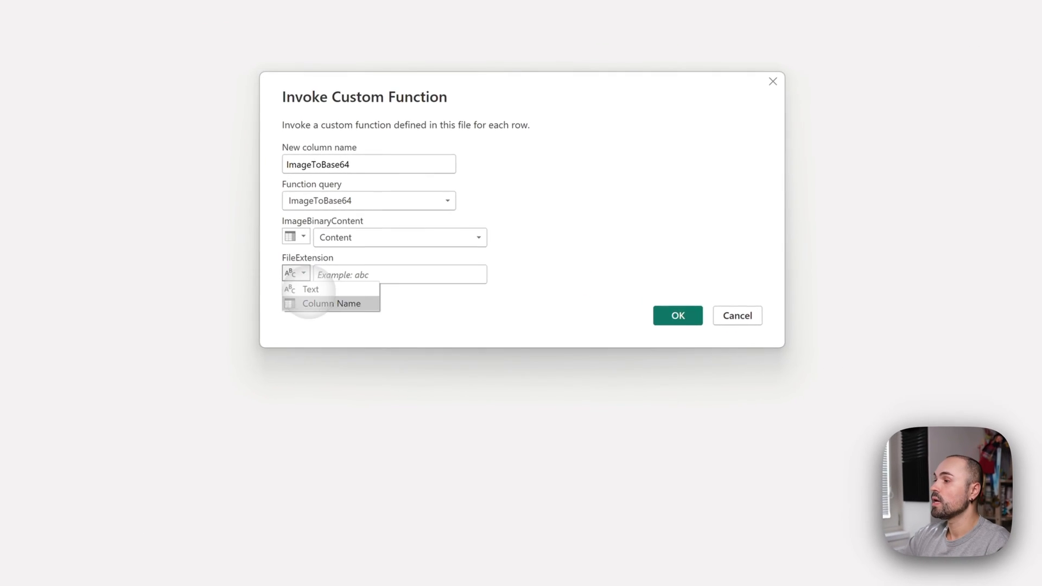
pyautogui.click(331, 303)
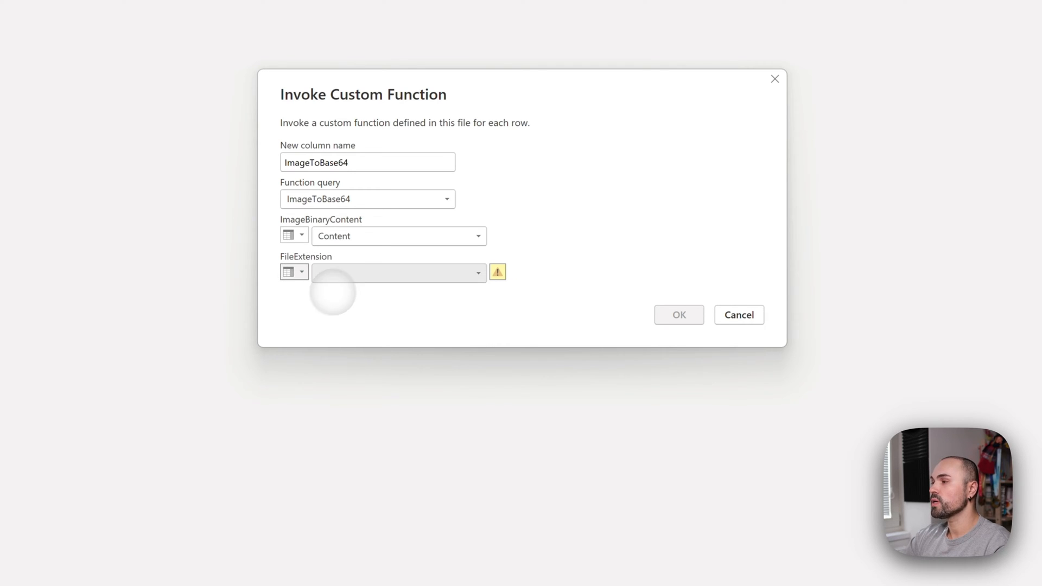
pyautogui.click(399, 273)
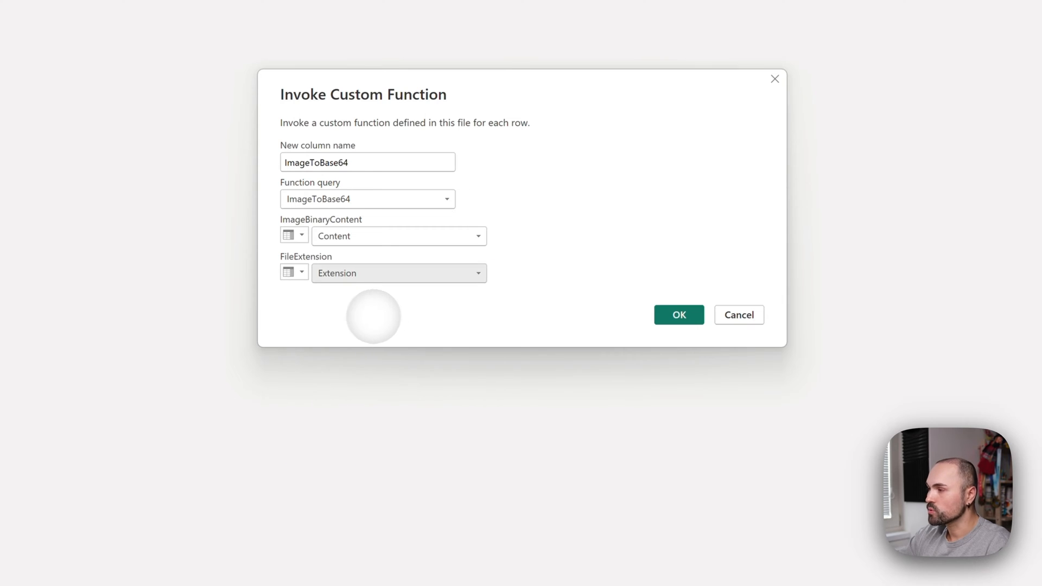
pyautogui.click(677, 314)
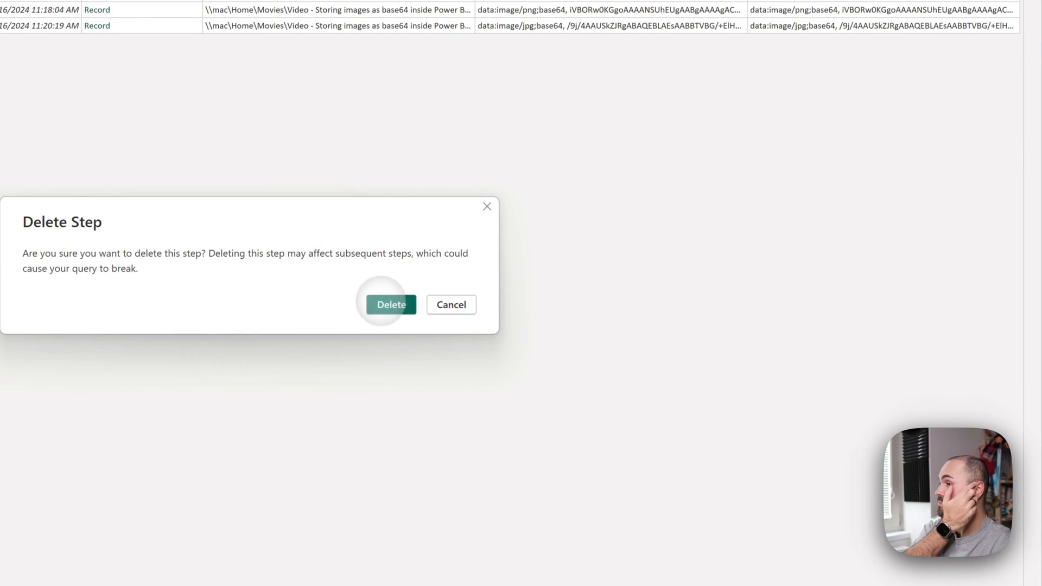
pyautogui.click(391, 304)
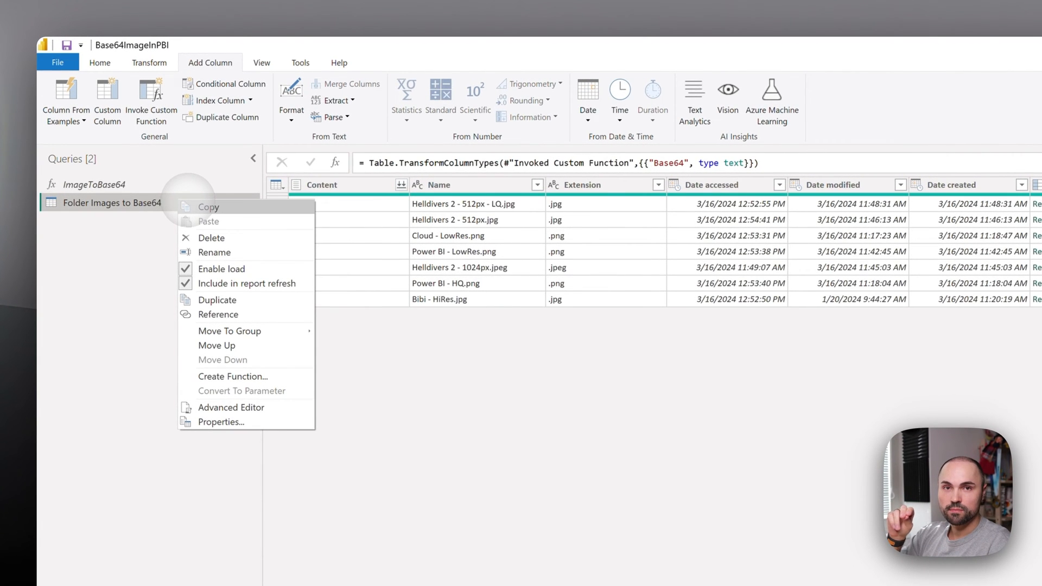
pyautogui.moveTo(246, 283)
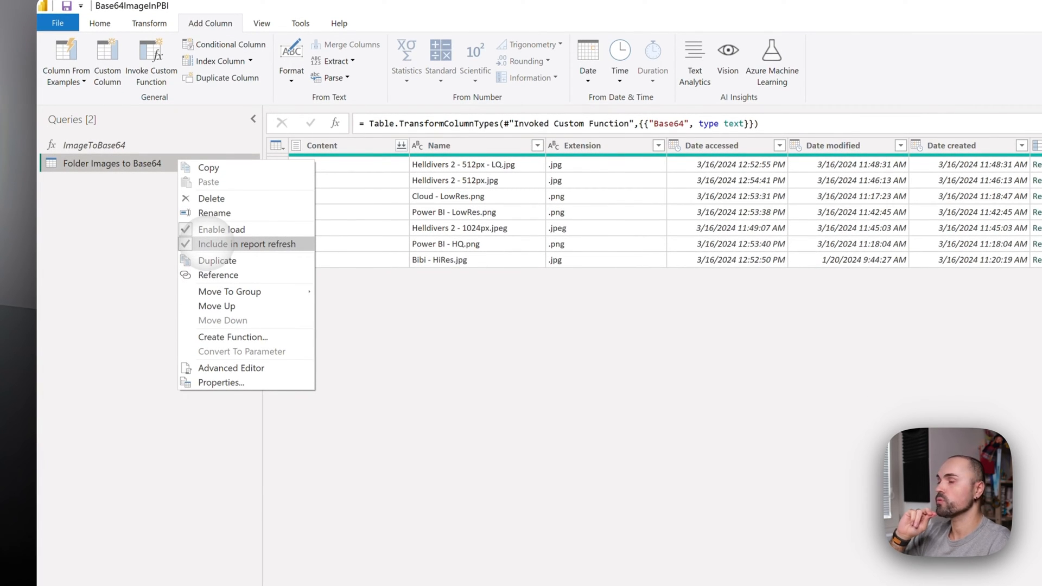
pyautogui.click(246, 244)
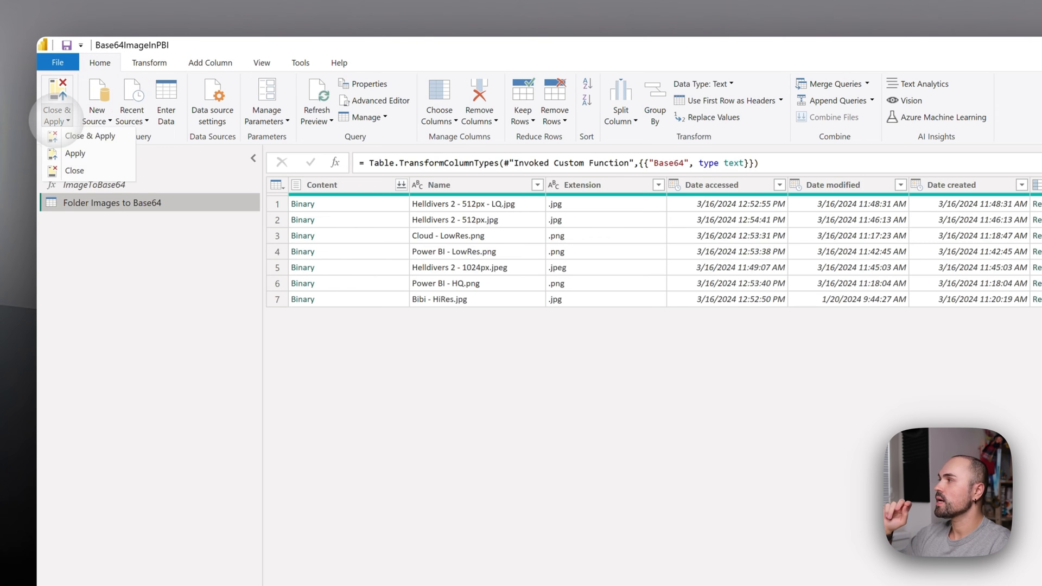
pyautogui.moveTo(75, 154)
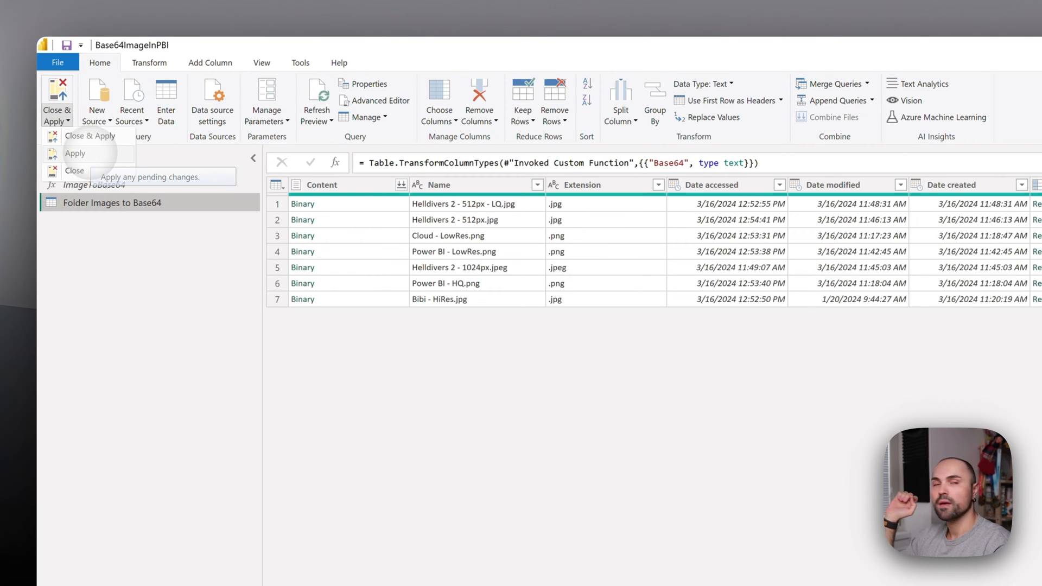
# Apply the pending Power Query changes from the Close & Apply dropdown
pyautogui.click(75, 154)
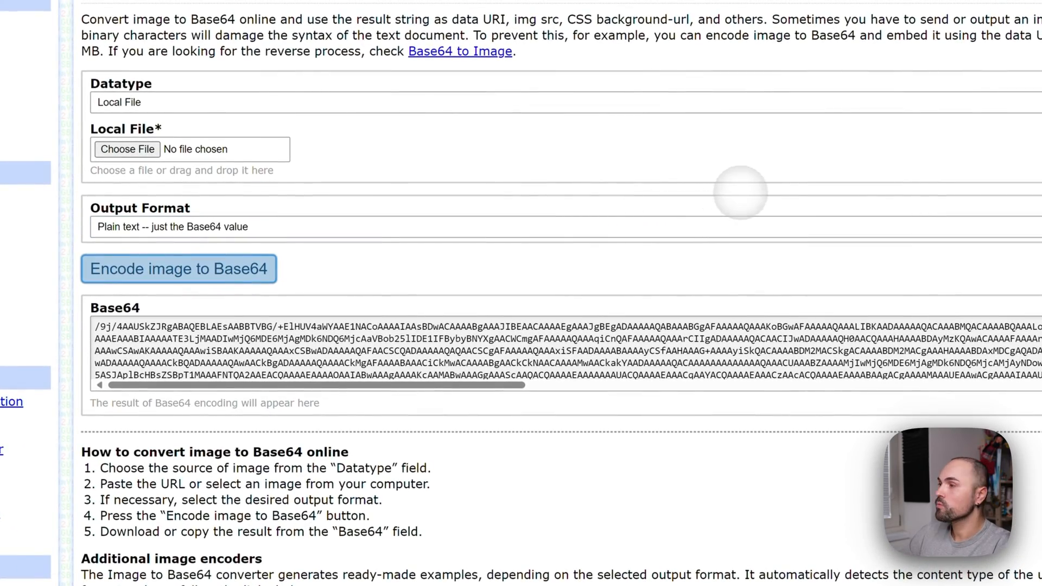
# Load Helldivers 2 - 512px.jpg as the local file in Base64.Guru's encoder
pyautogui.scroll(3)
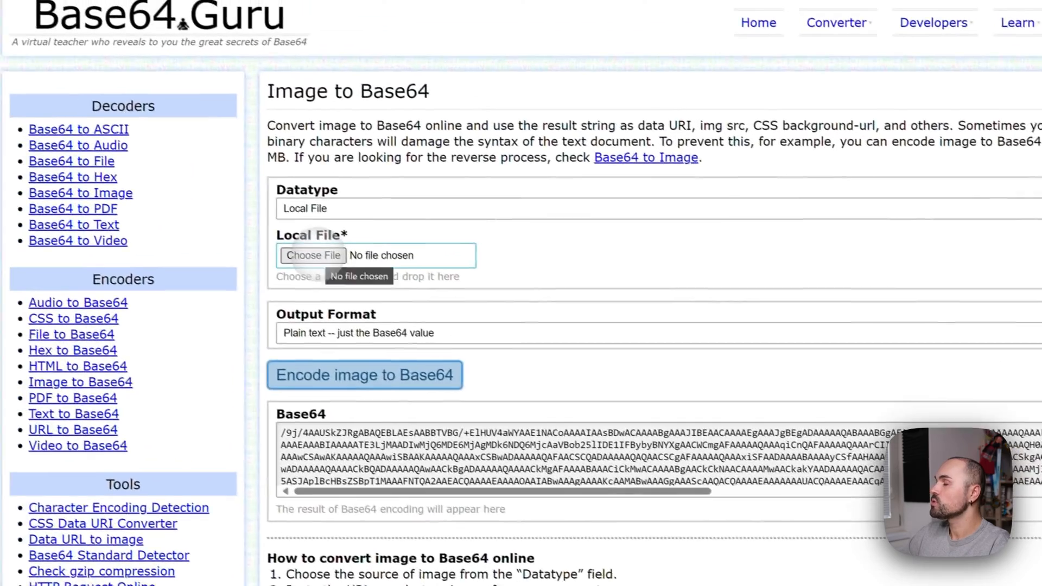
pyautogui.click(311, 255)
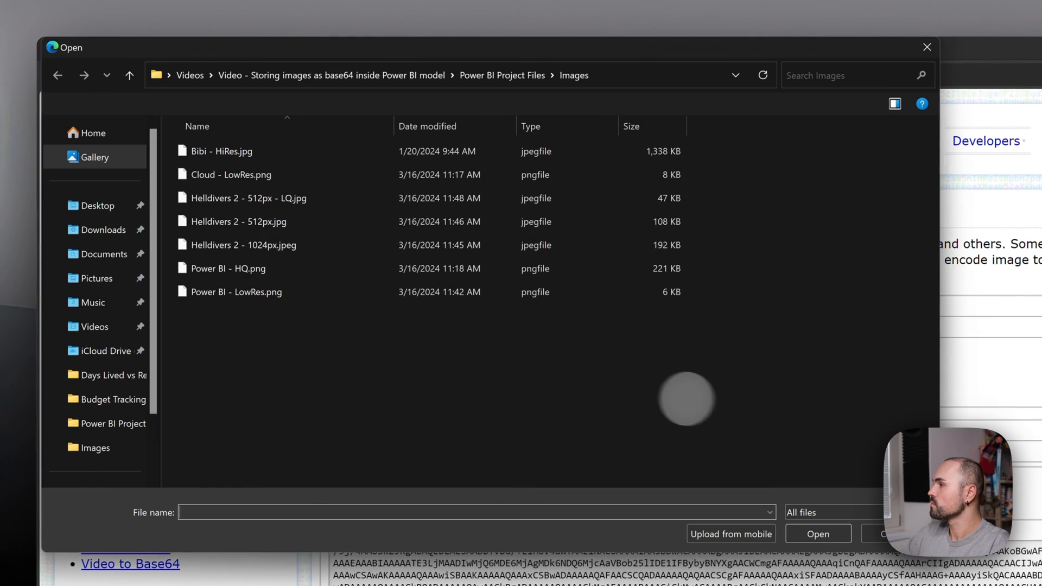
pyautogui.click(249, 197)
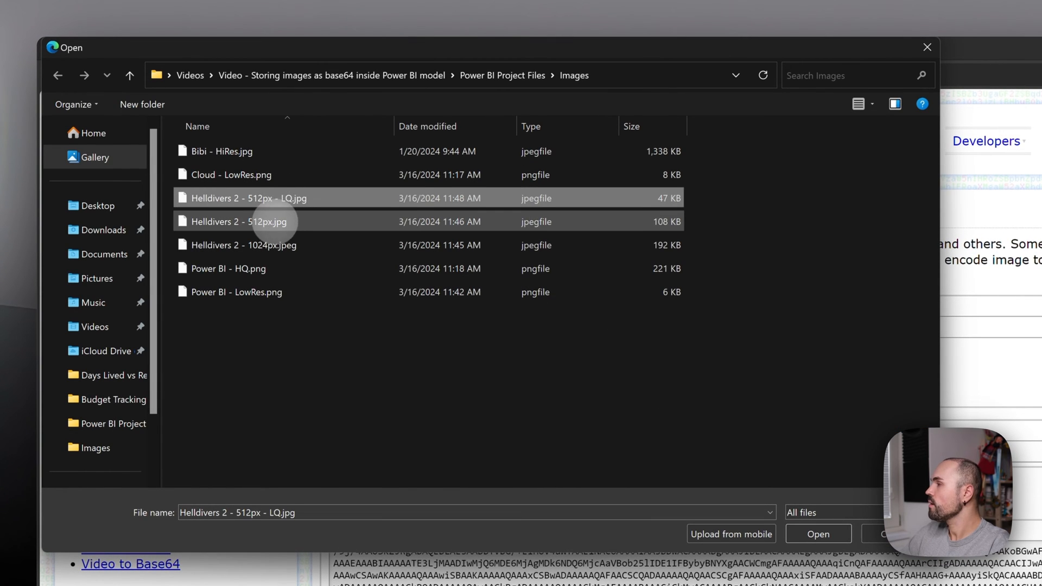
pyautogui.click(239, 222)
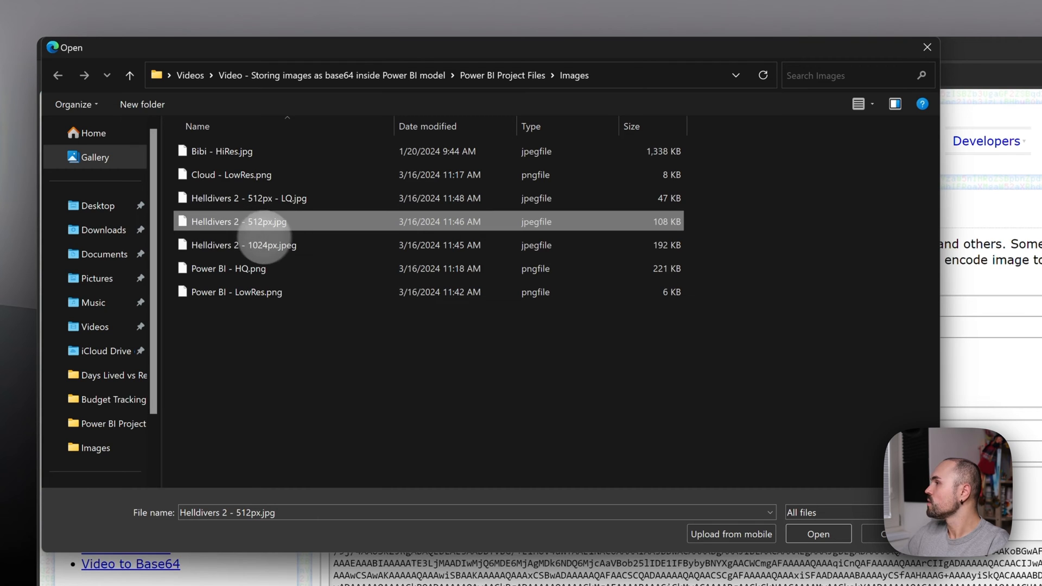
pyautogui.rightClick(237, 221)
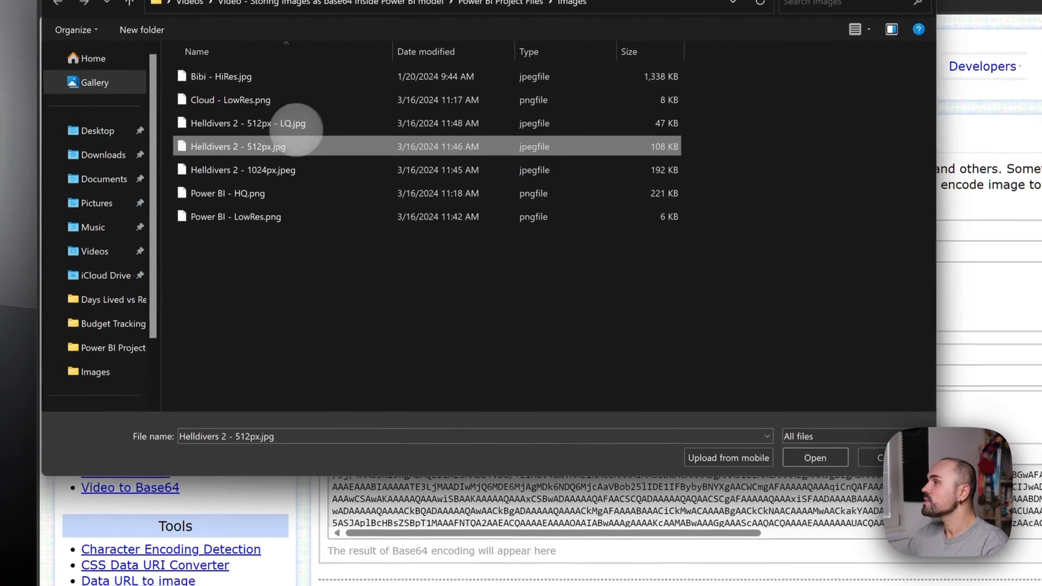
pyautogui.click(814, 458)
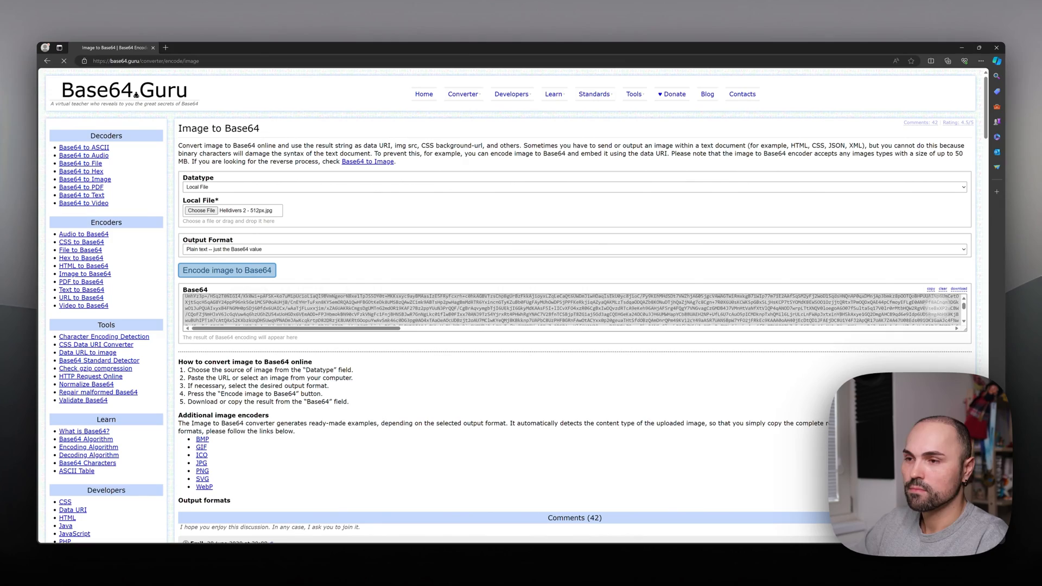
# Copy the Helldivers image's Base64 result and paste it into a Notepad tab
pyautogui.click(226, 269)
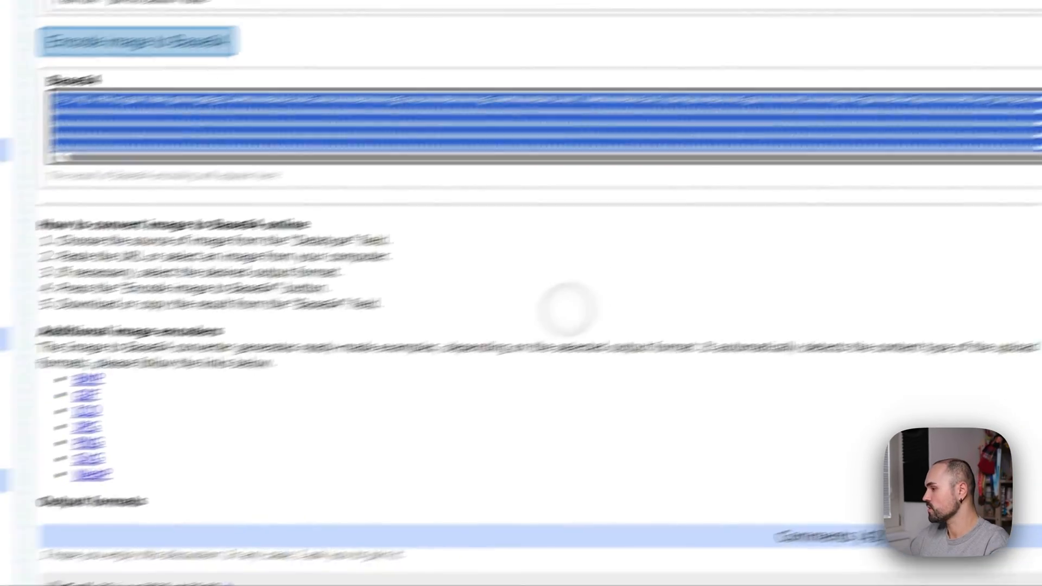
pyautogui.press('ctrl+space')
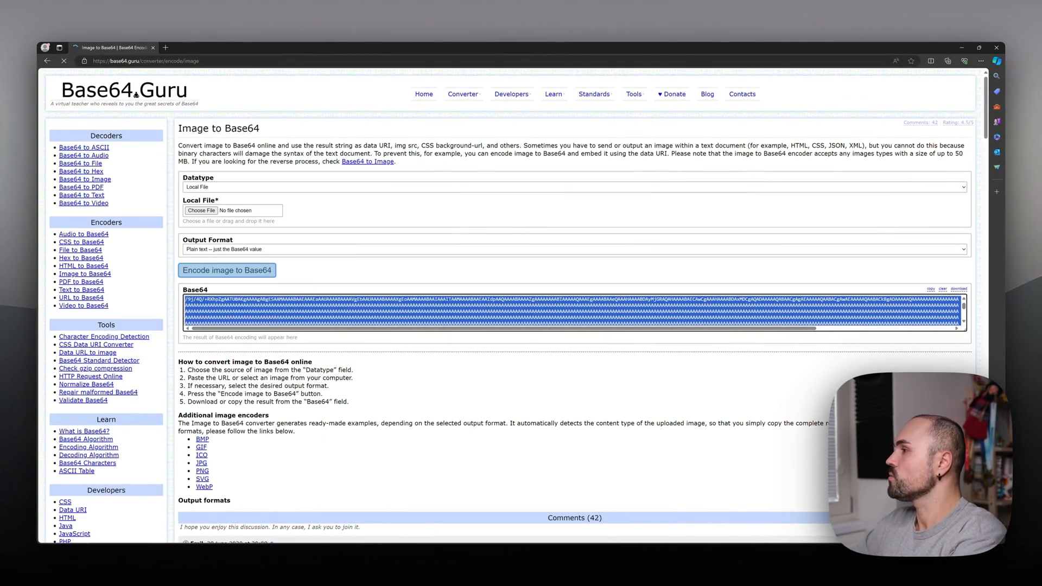
pyautogui.click(226, 270)
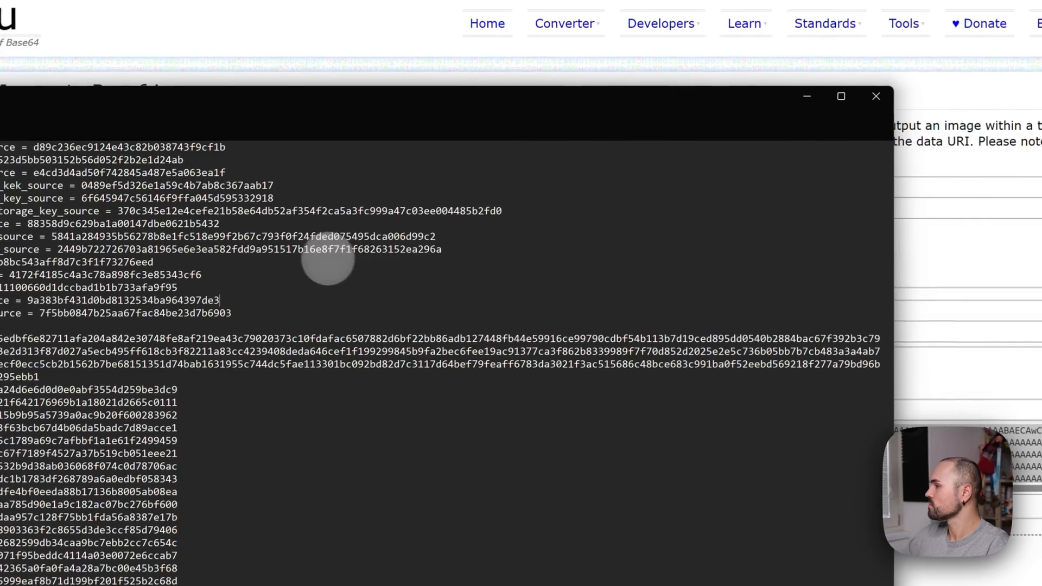
pyautogui.press('cmd+a')
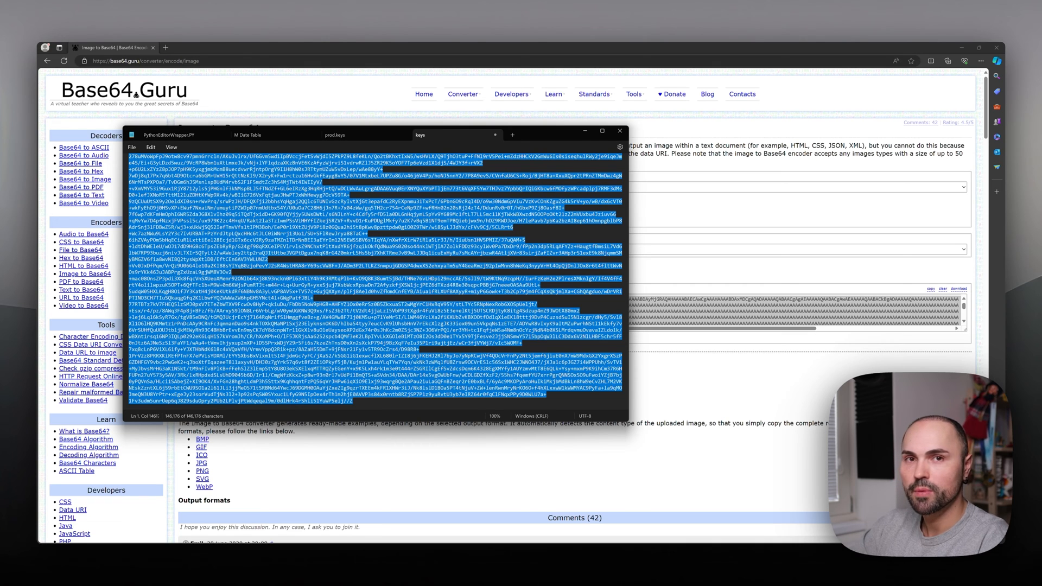
# Return to Base64.Guru and pick another image file to encode
pyautogui.click(619, 130)
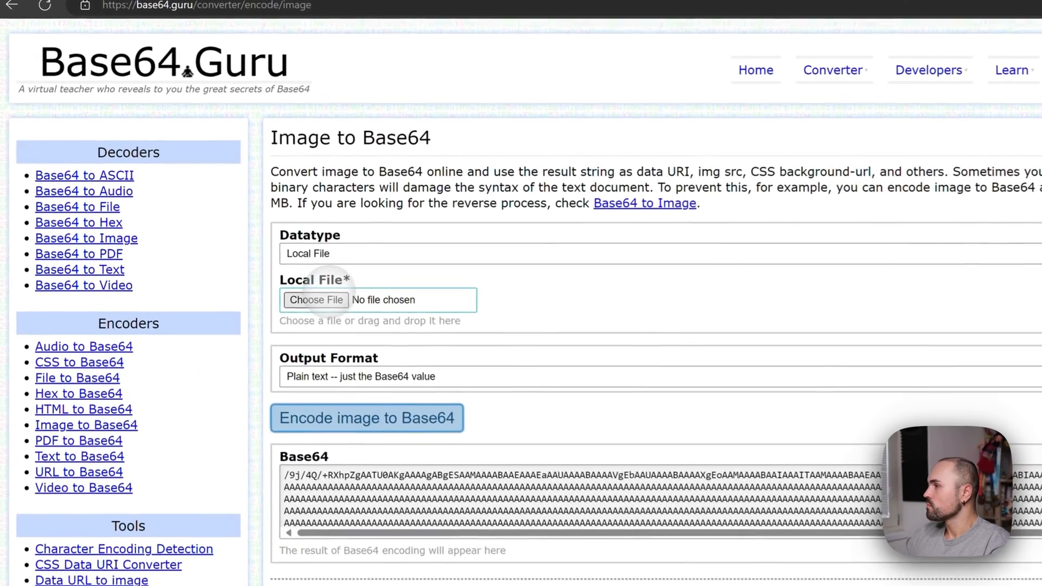
pyautogui.click(316, 300)
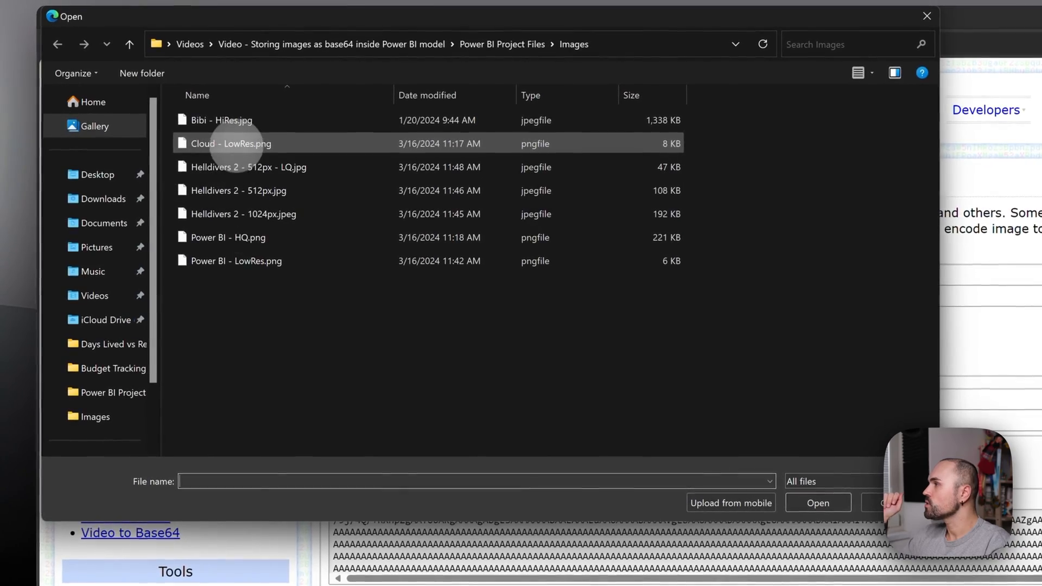
pyautogui.click(817, 502)
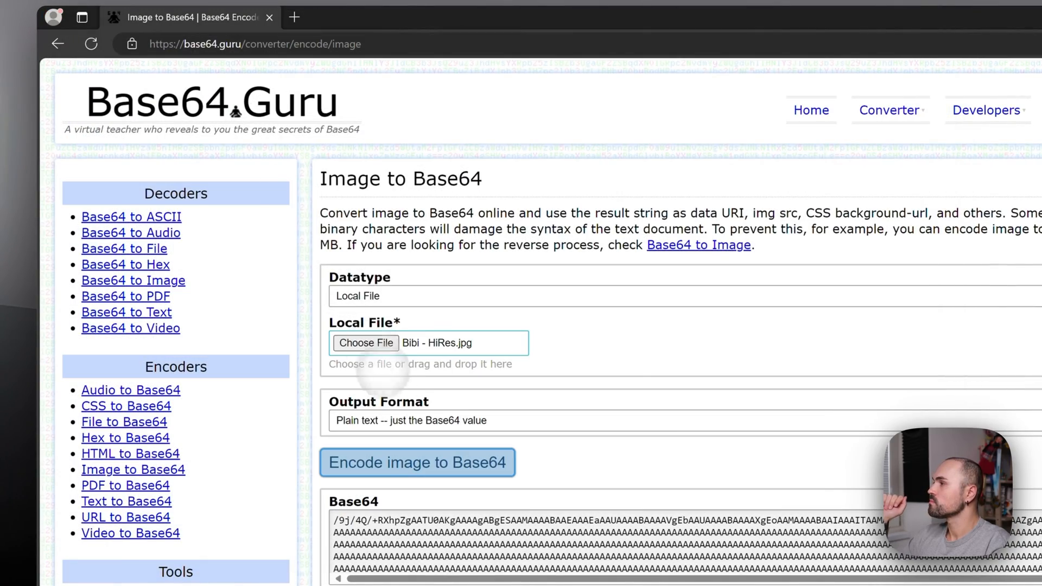
pyautogui.scroll(-3)
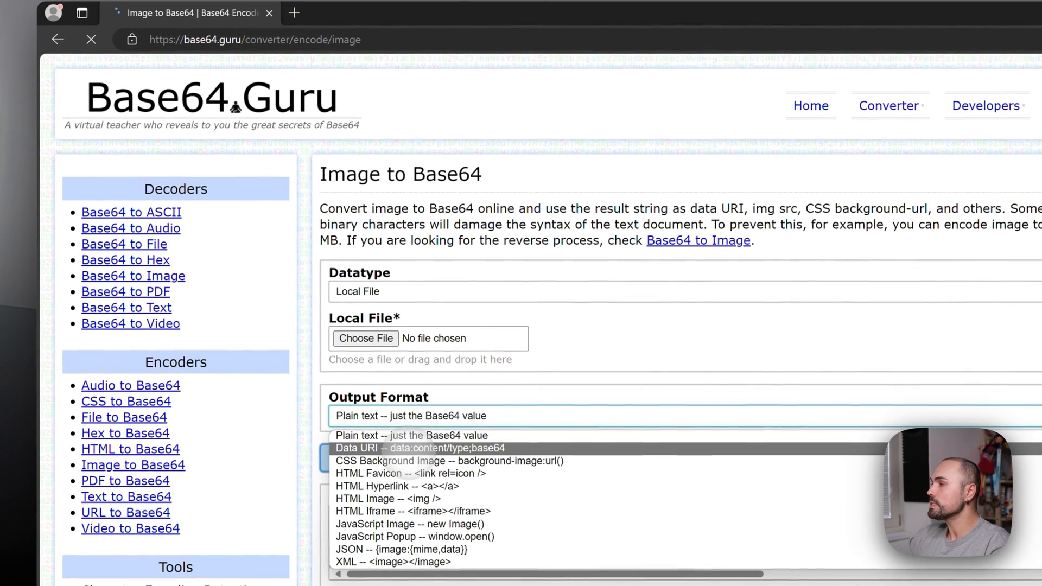
# Encode the image as a Data URI and select the data:image/jpeg;base64 result
pyautogui.click(418, 447)
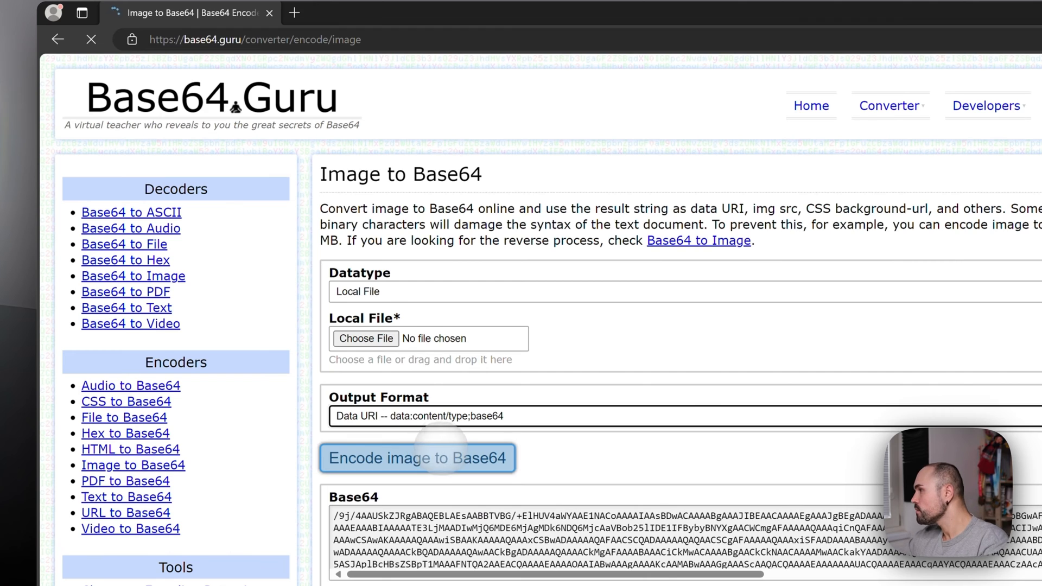
pyautogui.scroll(-3)
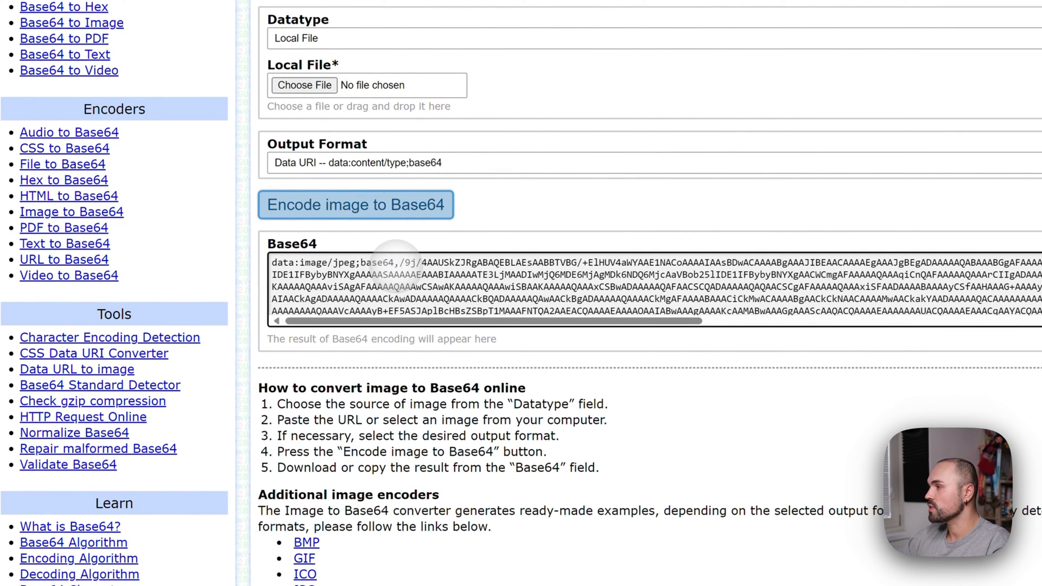
pyautogui.doubleClick(316, 263)
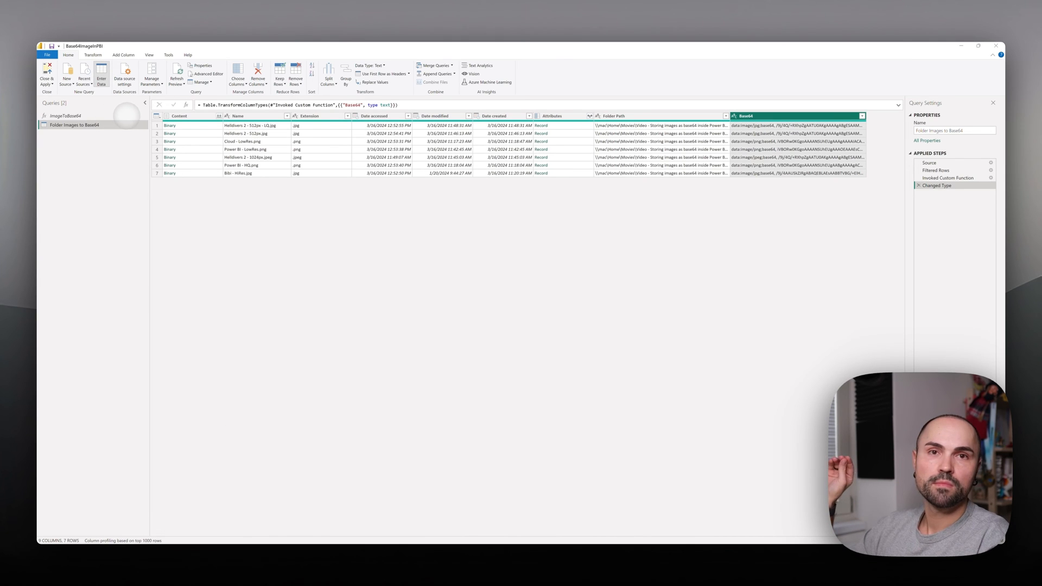
# Paste the data URI into Enter Data's Column1, dismiss the too-much-data error, and cancel
pyautogui.click(101, 73)
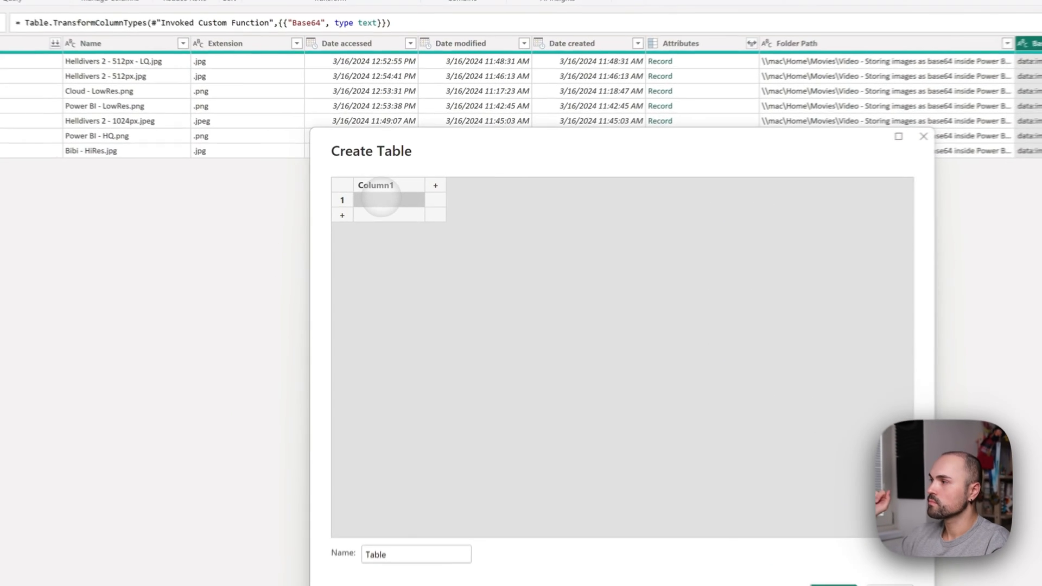
pyautogui.press('cmd+v')
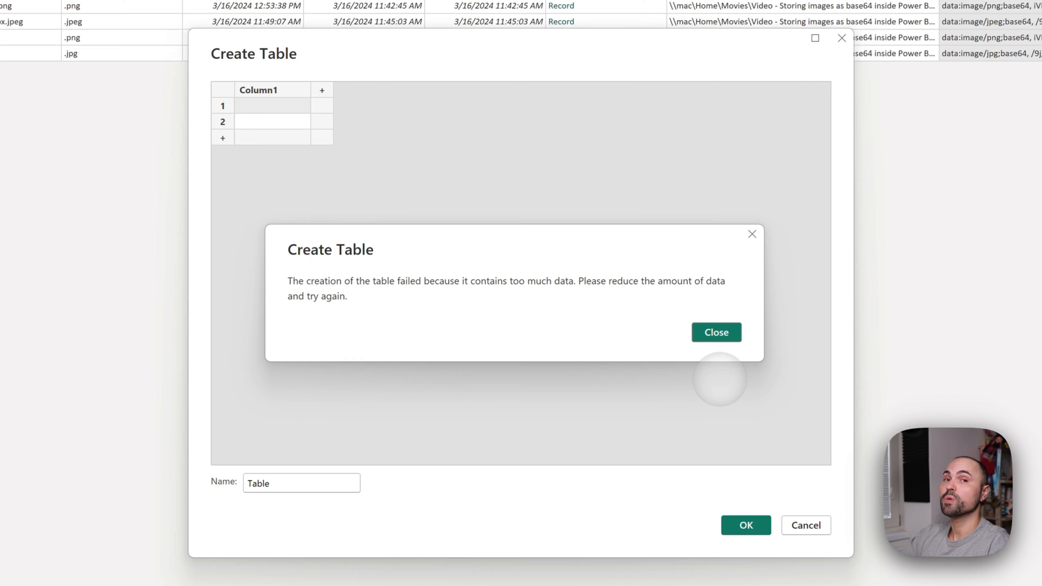
pyautogui.moveTo(677, 415)
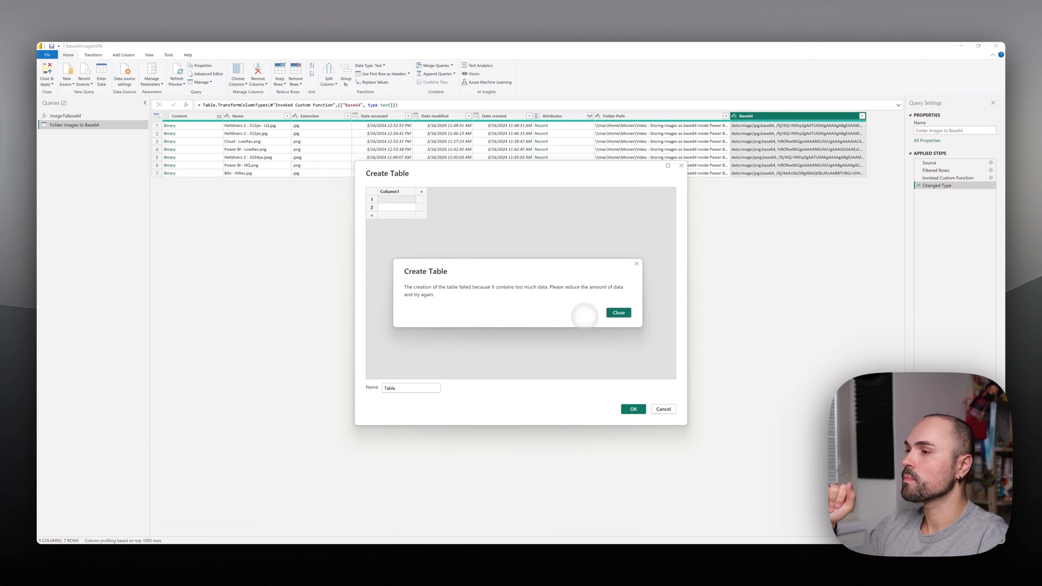
pyautogui.click(662, 408)
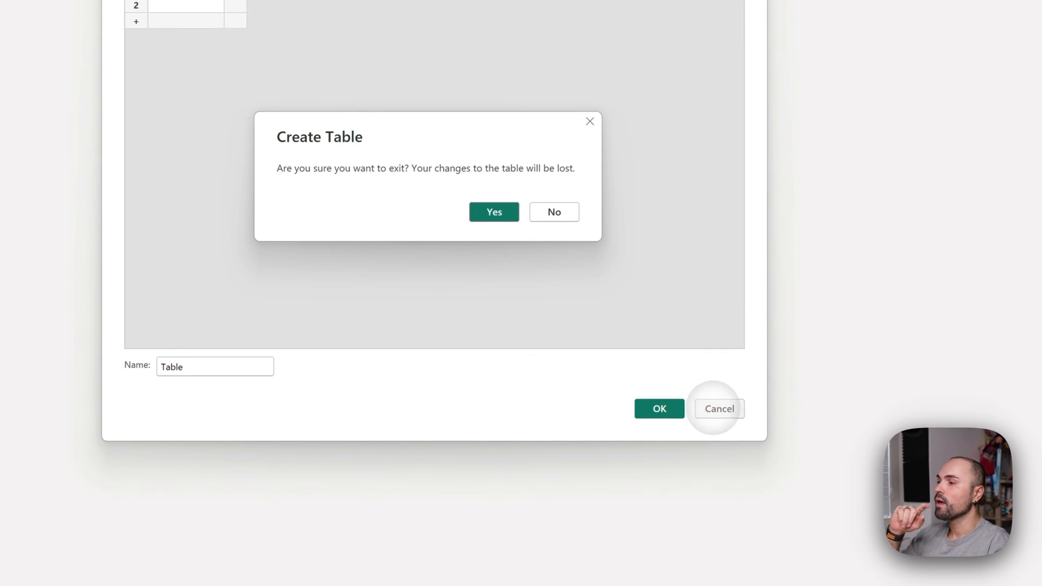
pyautogui.click(493, 212)
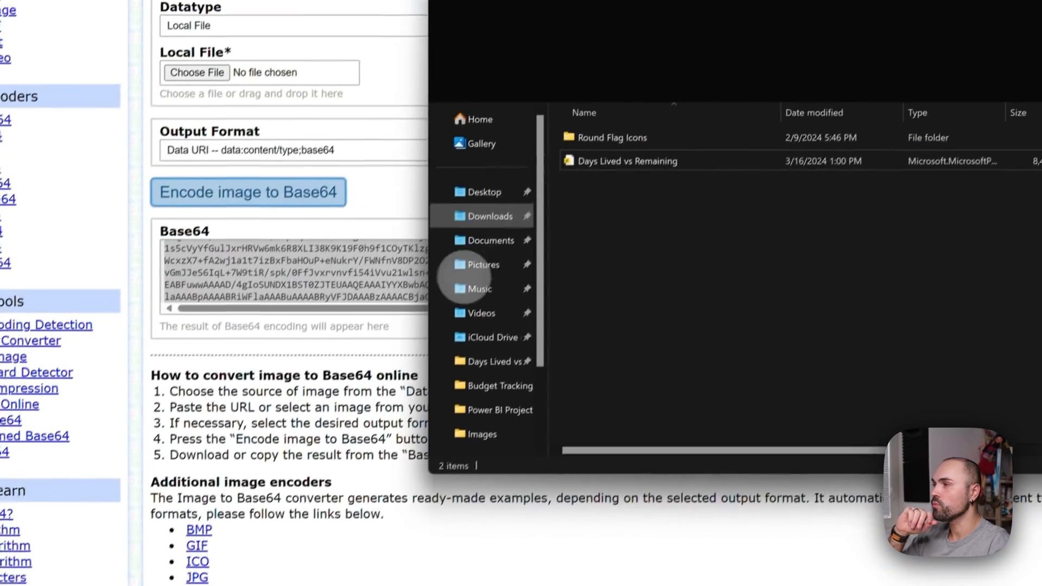
# Open the Days Lived vs Remaining .pbix report from File Explorer in Power BI
pyautogui.click(622, 160)
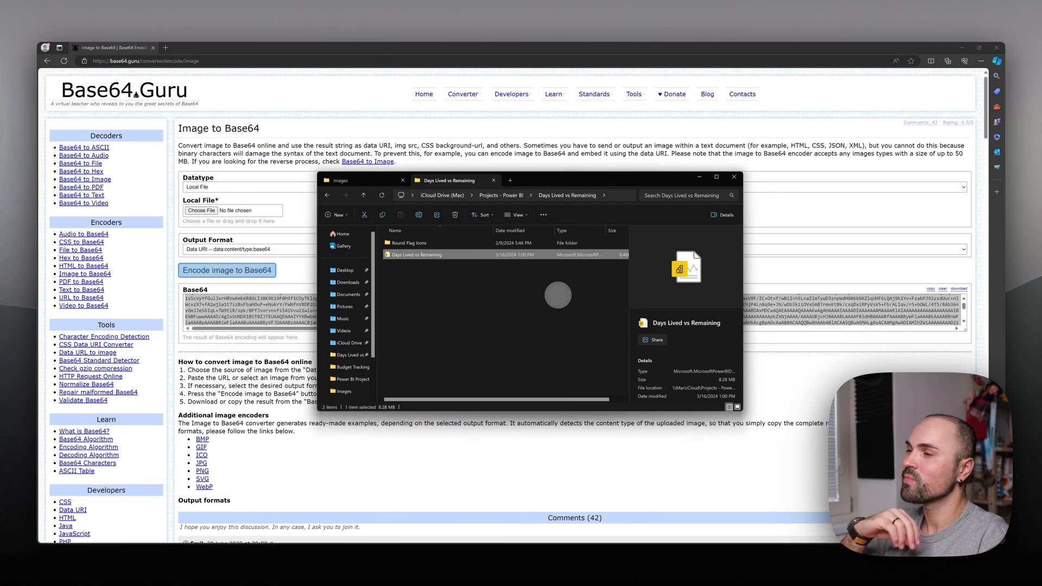
pyautogui.doubleClick(412, 254)
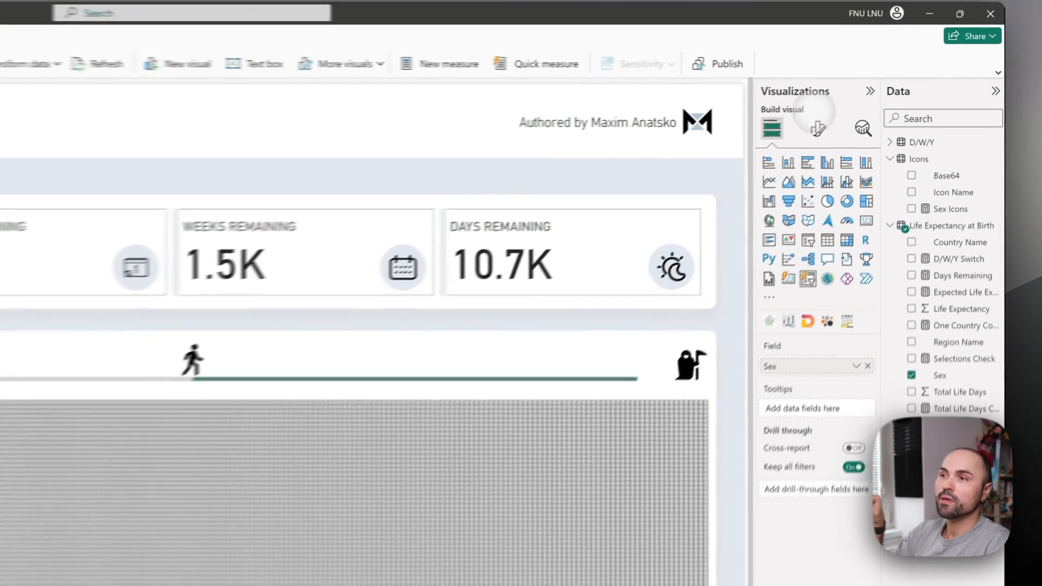
# Show the slicer's formatting options and review the Sex Icons SWITCH measure
pyautogui.click(814, 129)
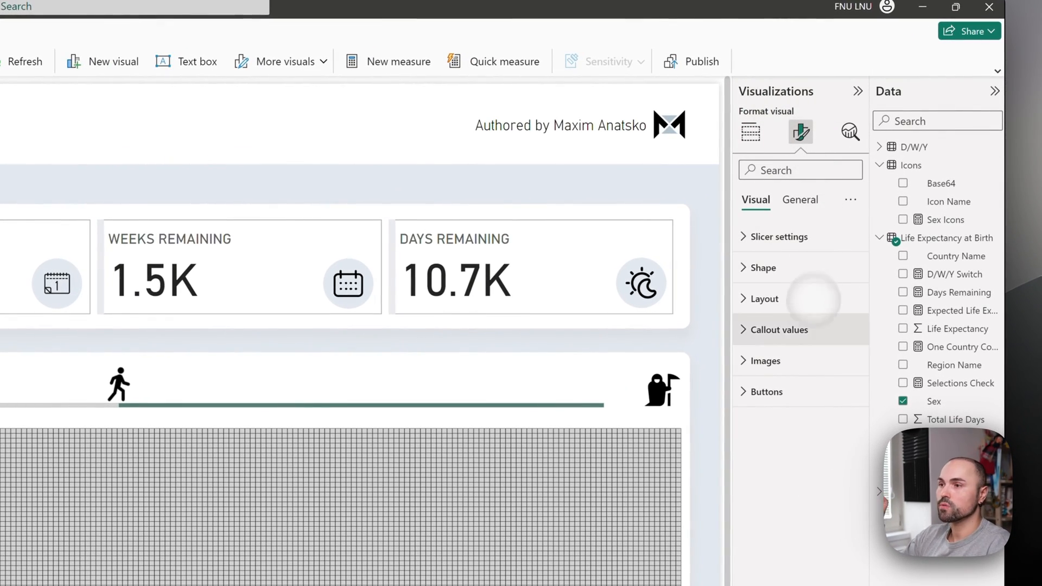
pyautogui.click(765, 361)
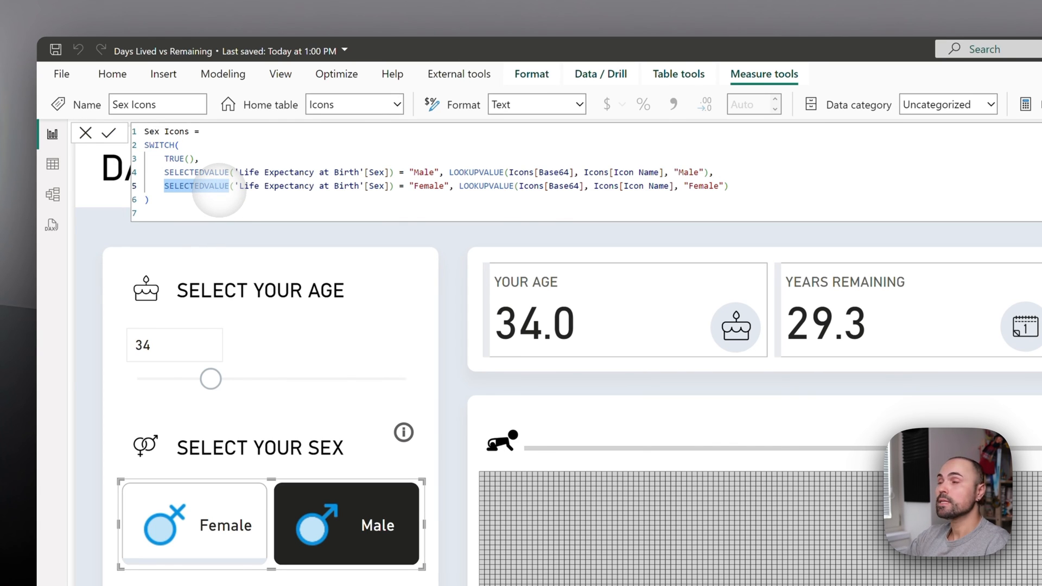
pyautogui.moveTo(341, 186)
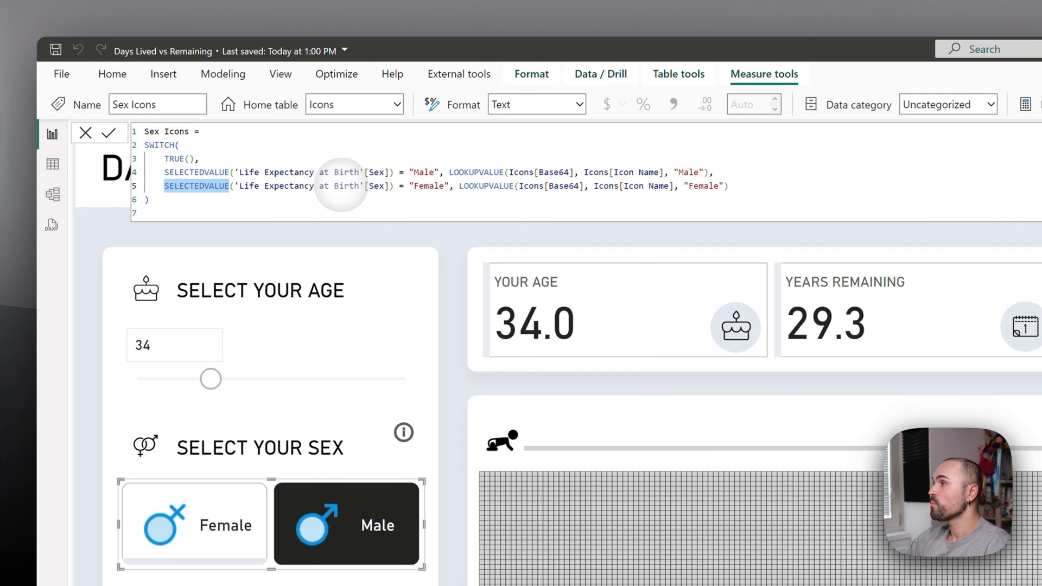
pyautogui.moveTo(432, 176)
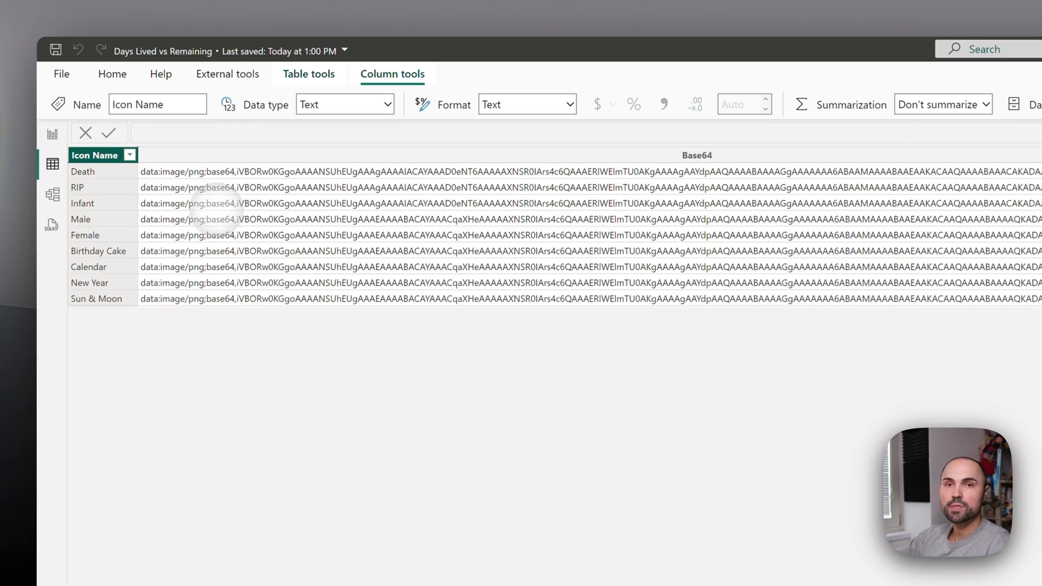
# Select the Base64 column in the Icons table to bring up its column settings
pyautogui.click(697, 155)
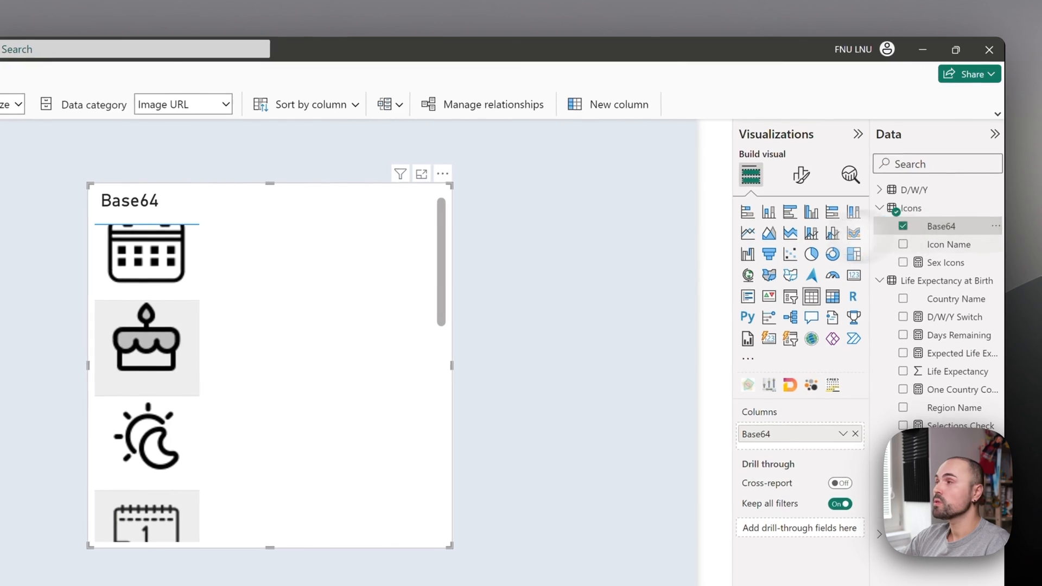
pyautogui.click(299, 74)
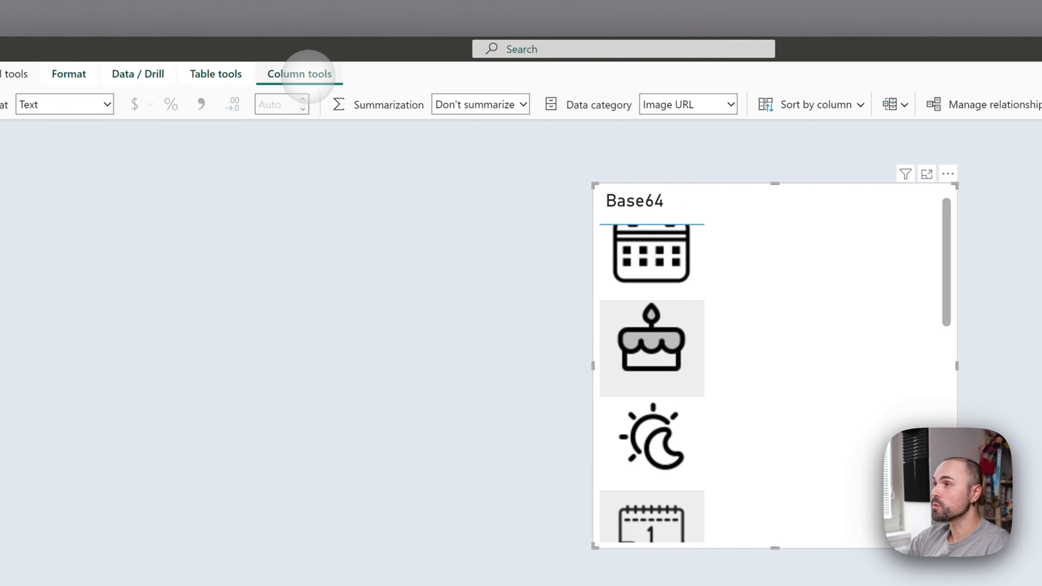